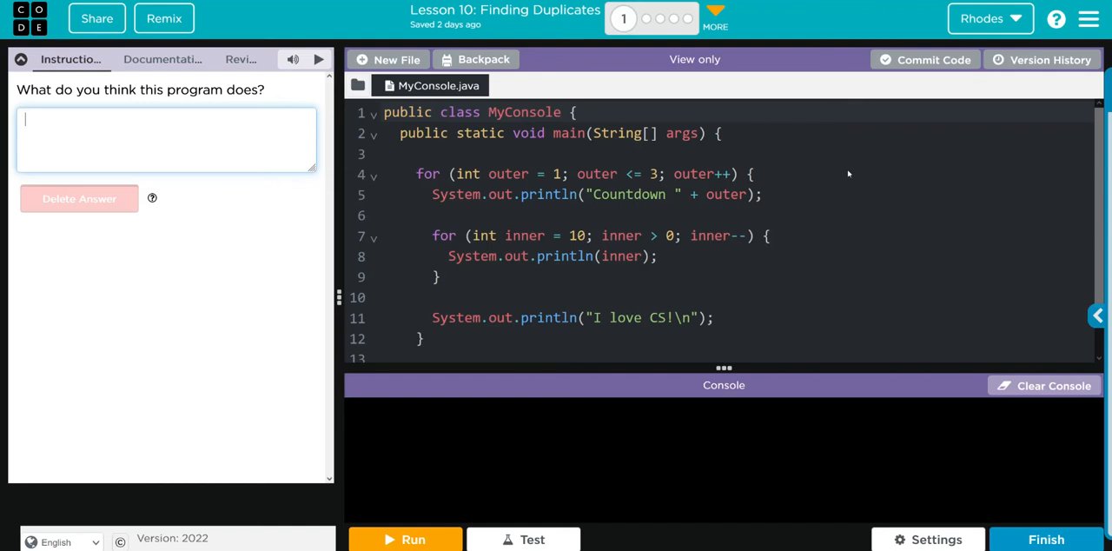
Run MyConsole.java so the console starts connecting for the countdown program
{"action": "left_click", "coordinate": [405, 539]}
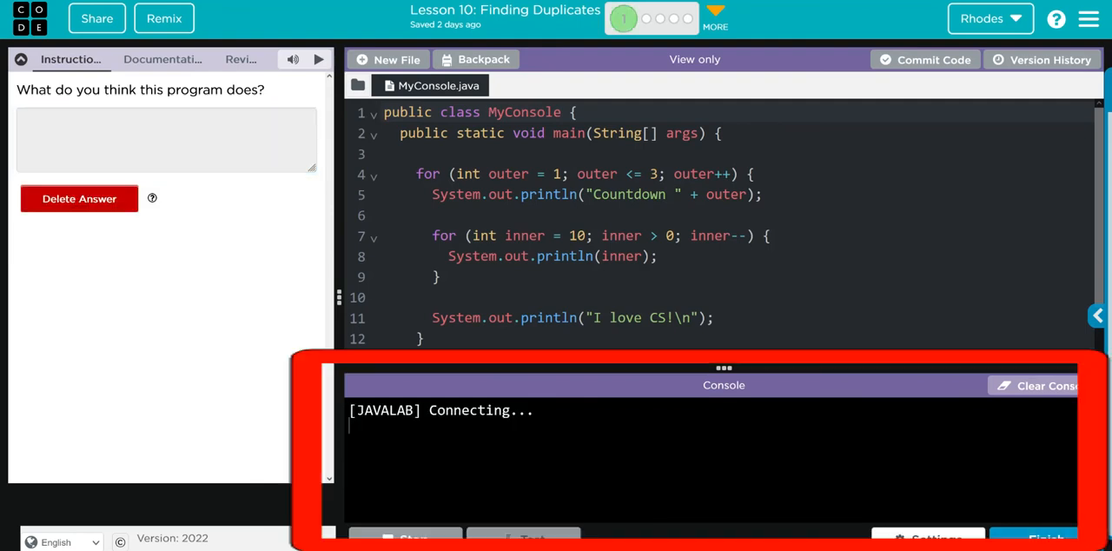
Enlarge the console to reveal Countdown 1–3, each 10 to 1 then 'I love CS!'
{"action": "left_click", "coordinate": [405, 536]}
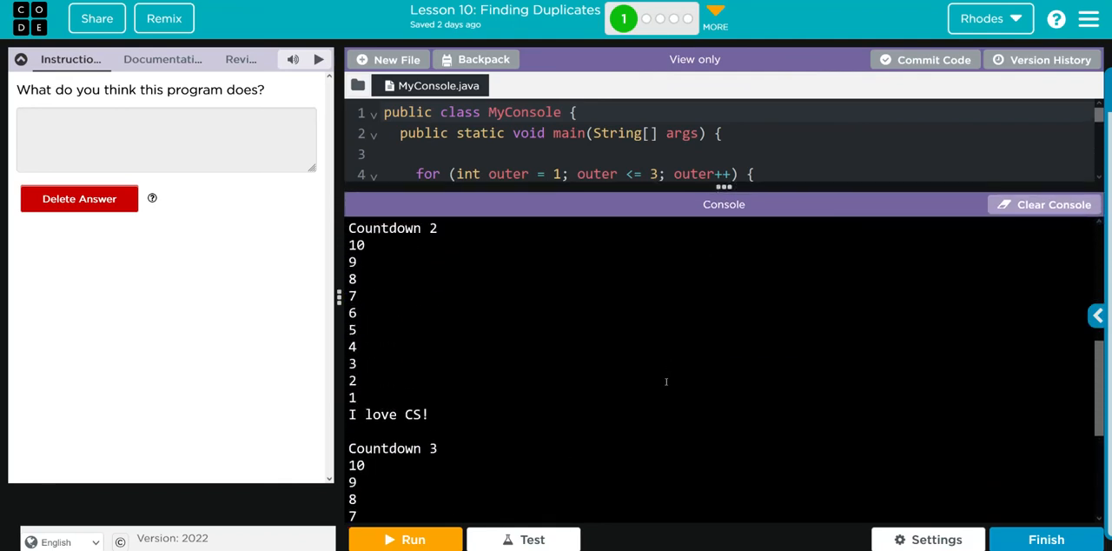
{"action": "left_click", "coordinate": [403, 539]}
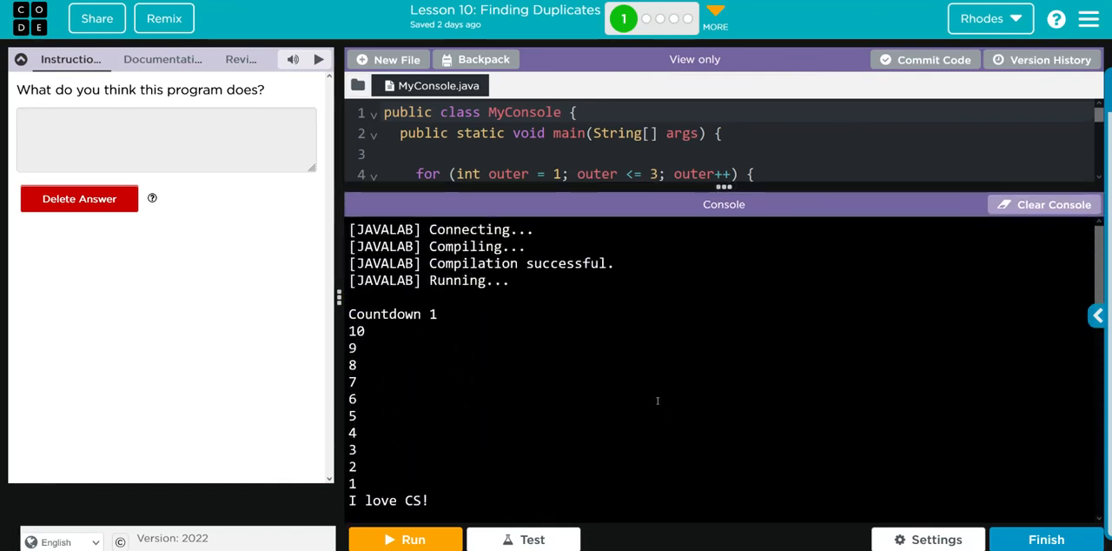